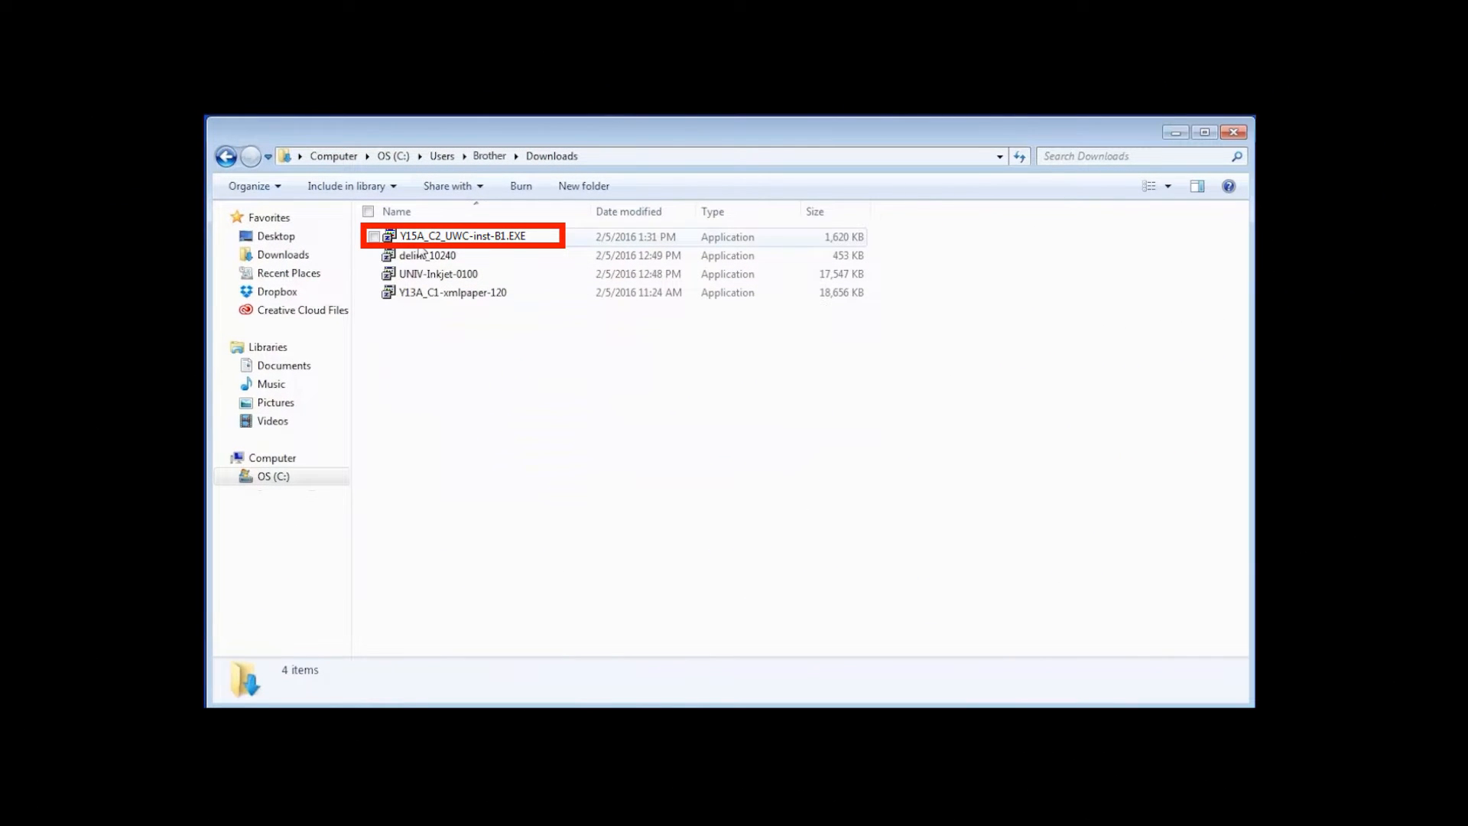
# Launch V15A_C2_UWC-inst-B1.EXE, keep English (United States) and accept the license agreement.
pyautogui.doubleClick(474, 235)
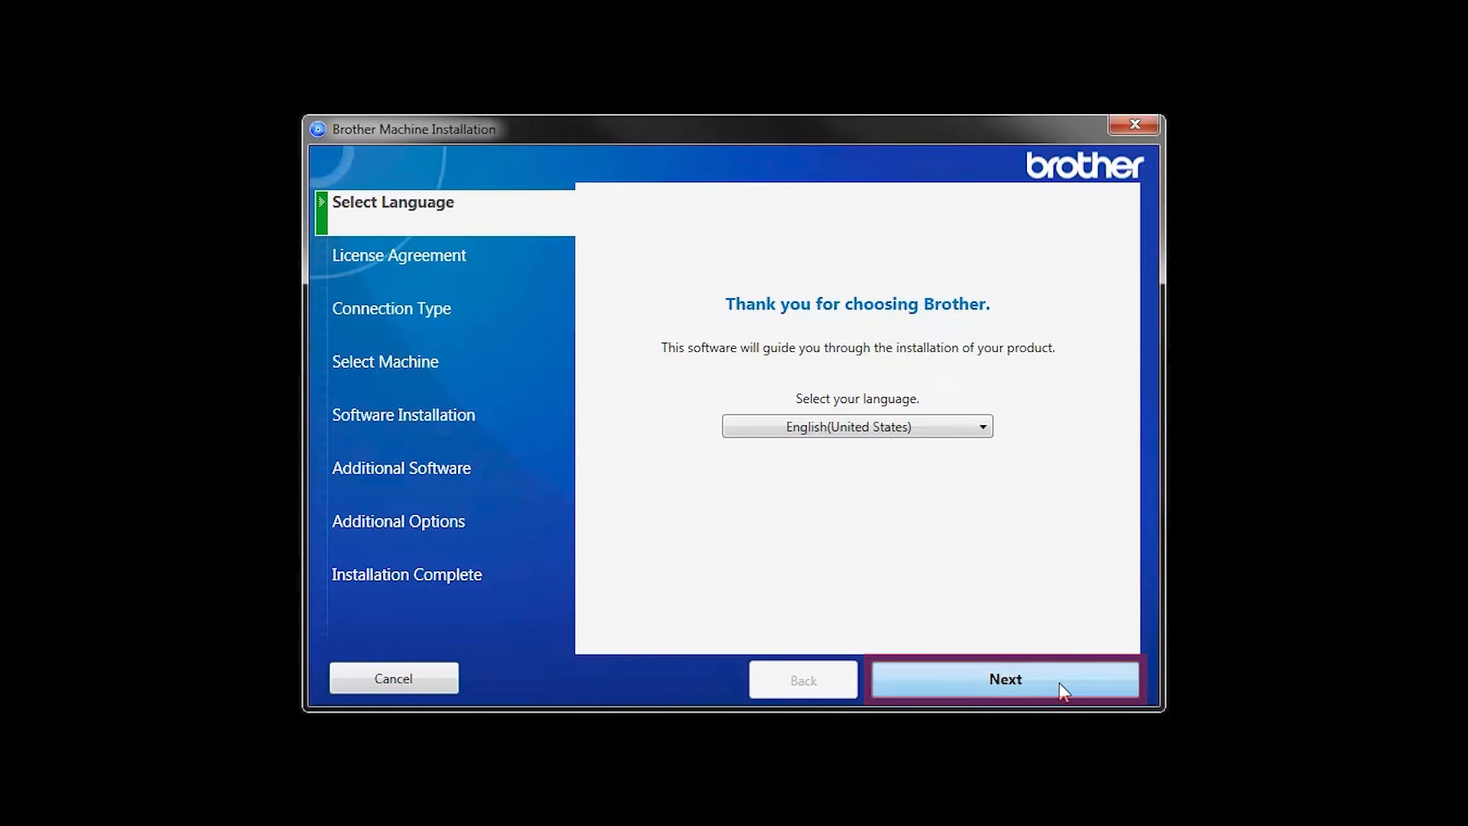
pyautogui.click(1005, 678)
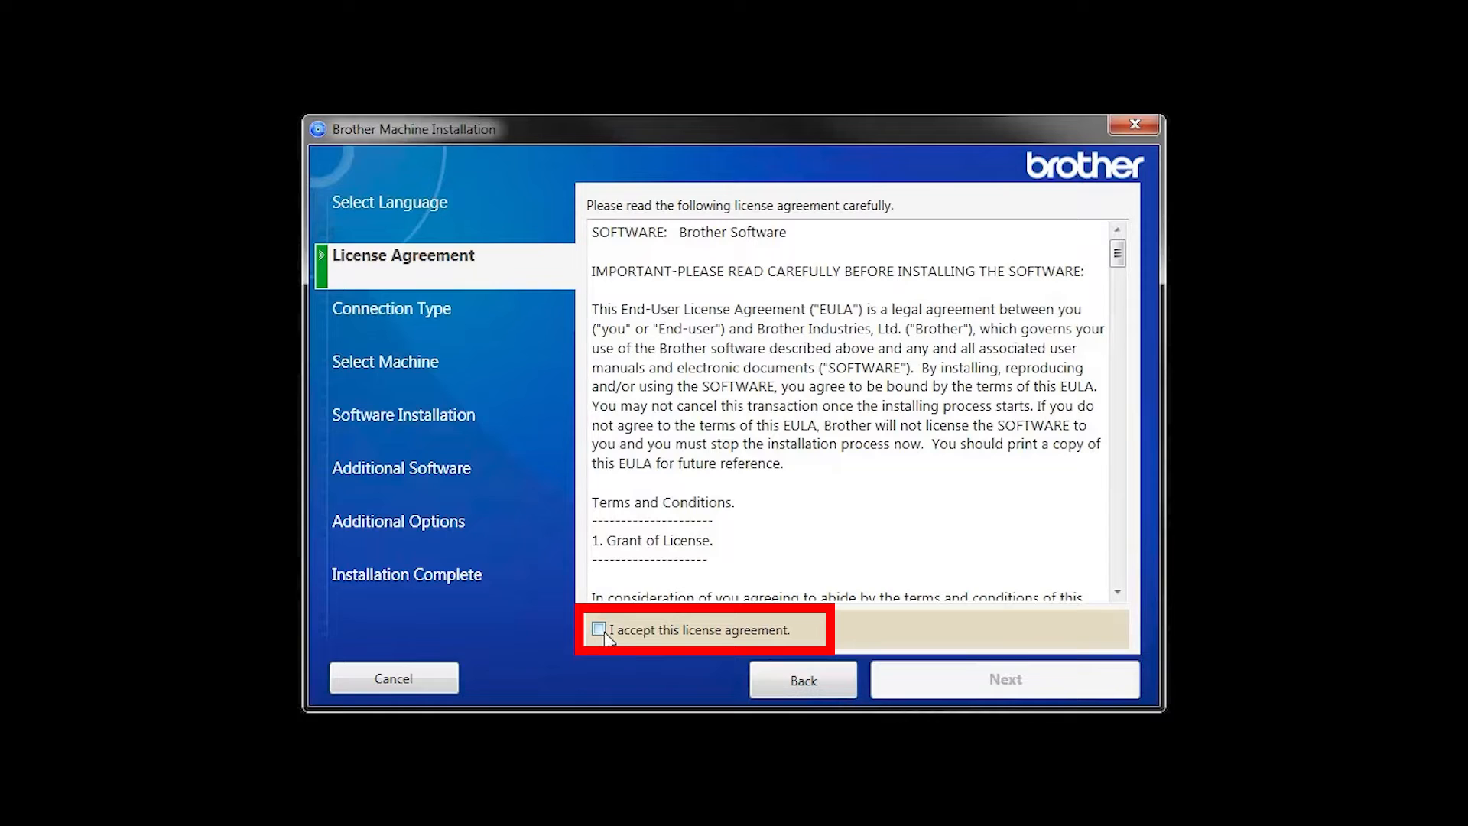
pyautogui.click(598, 629)
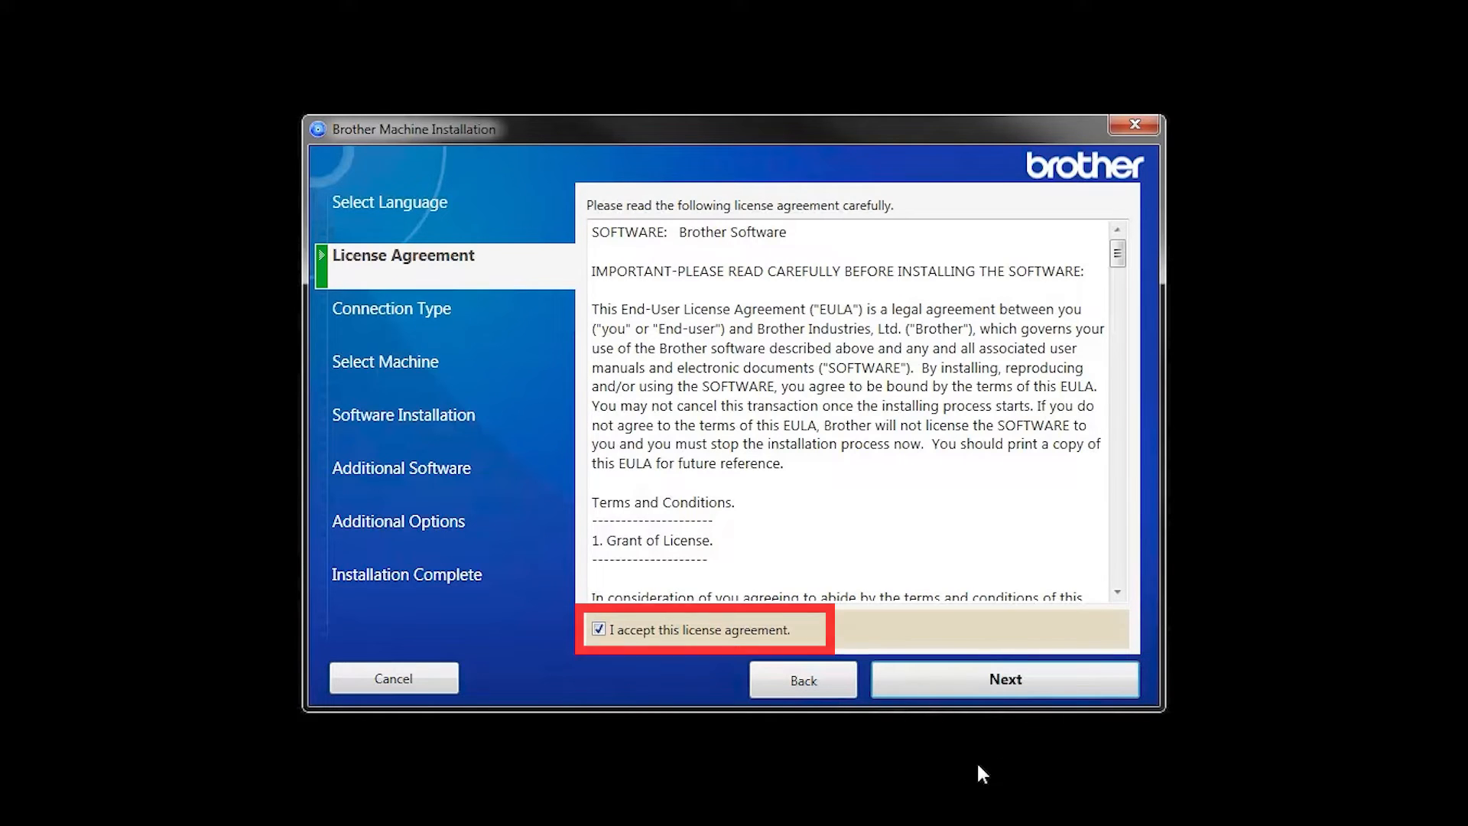
pyautogui.click(1006, 679)
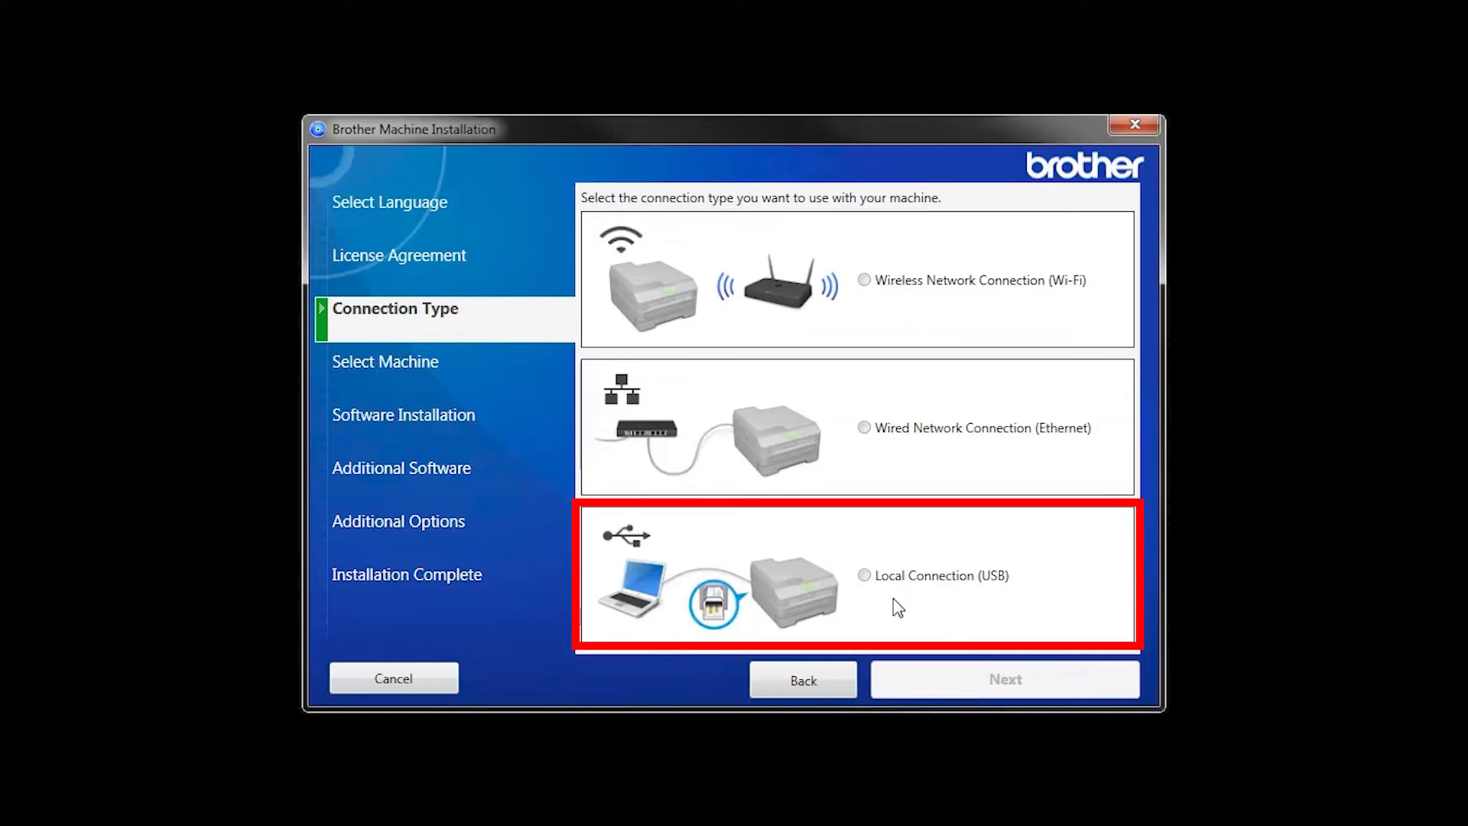
# Choose Local Connection (USB) and confirm the machine is connected to continue.
pyautogui.click(864, 575)
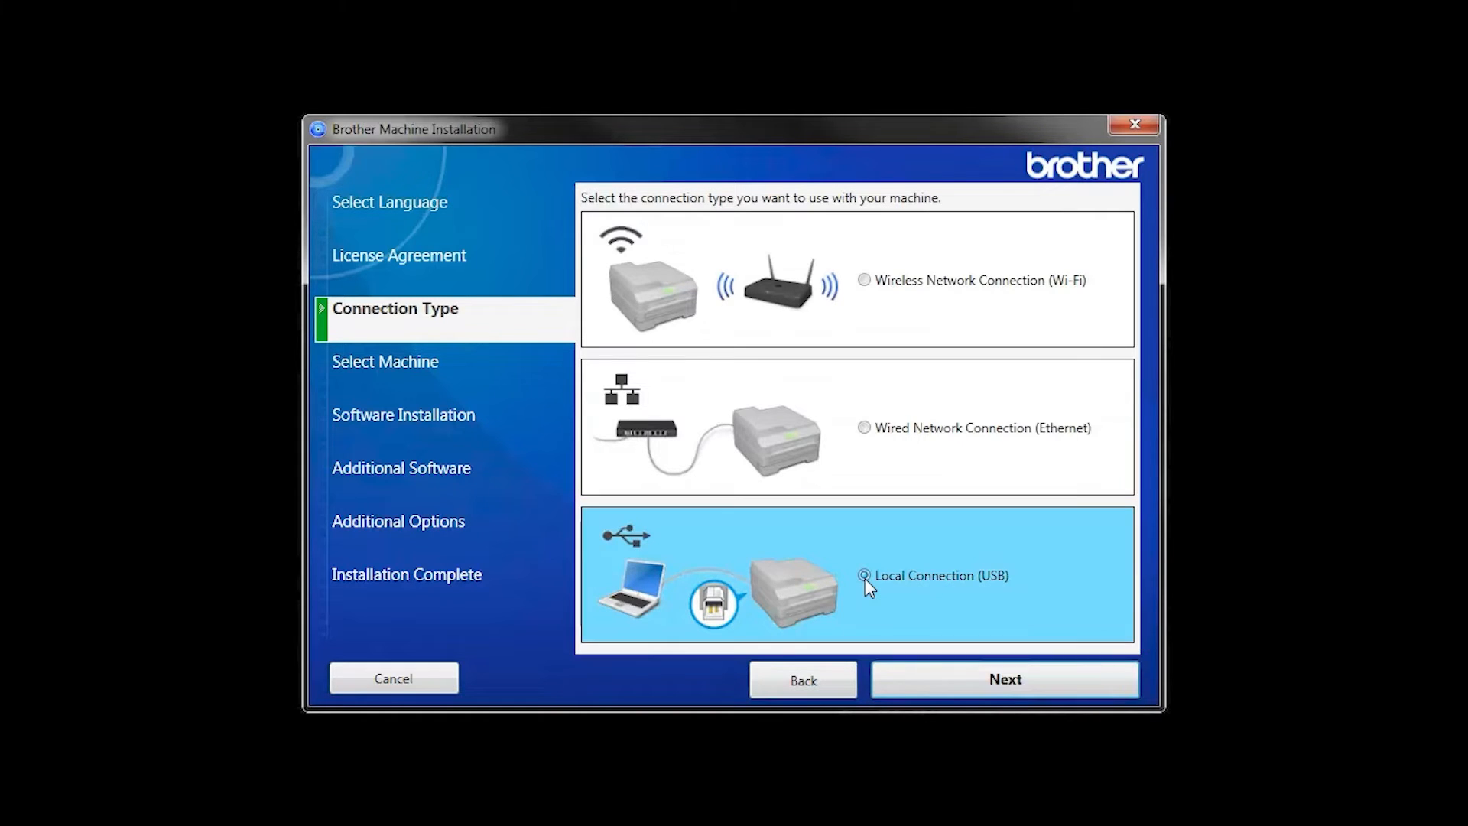
pyautogui.click(1006, 679)
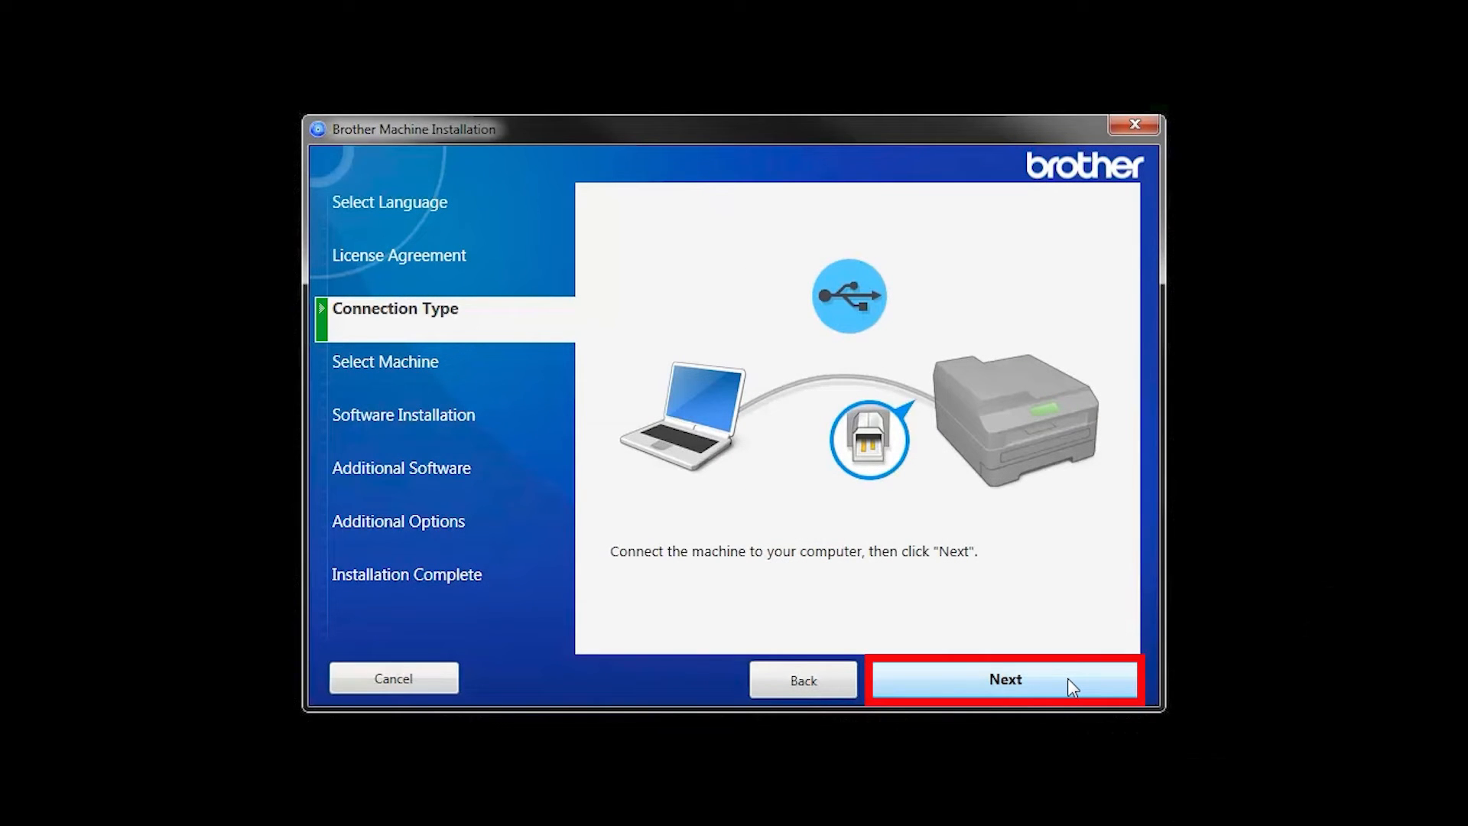
pyautogui.click(1006, 679)
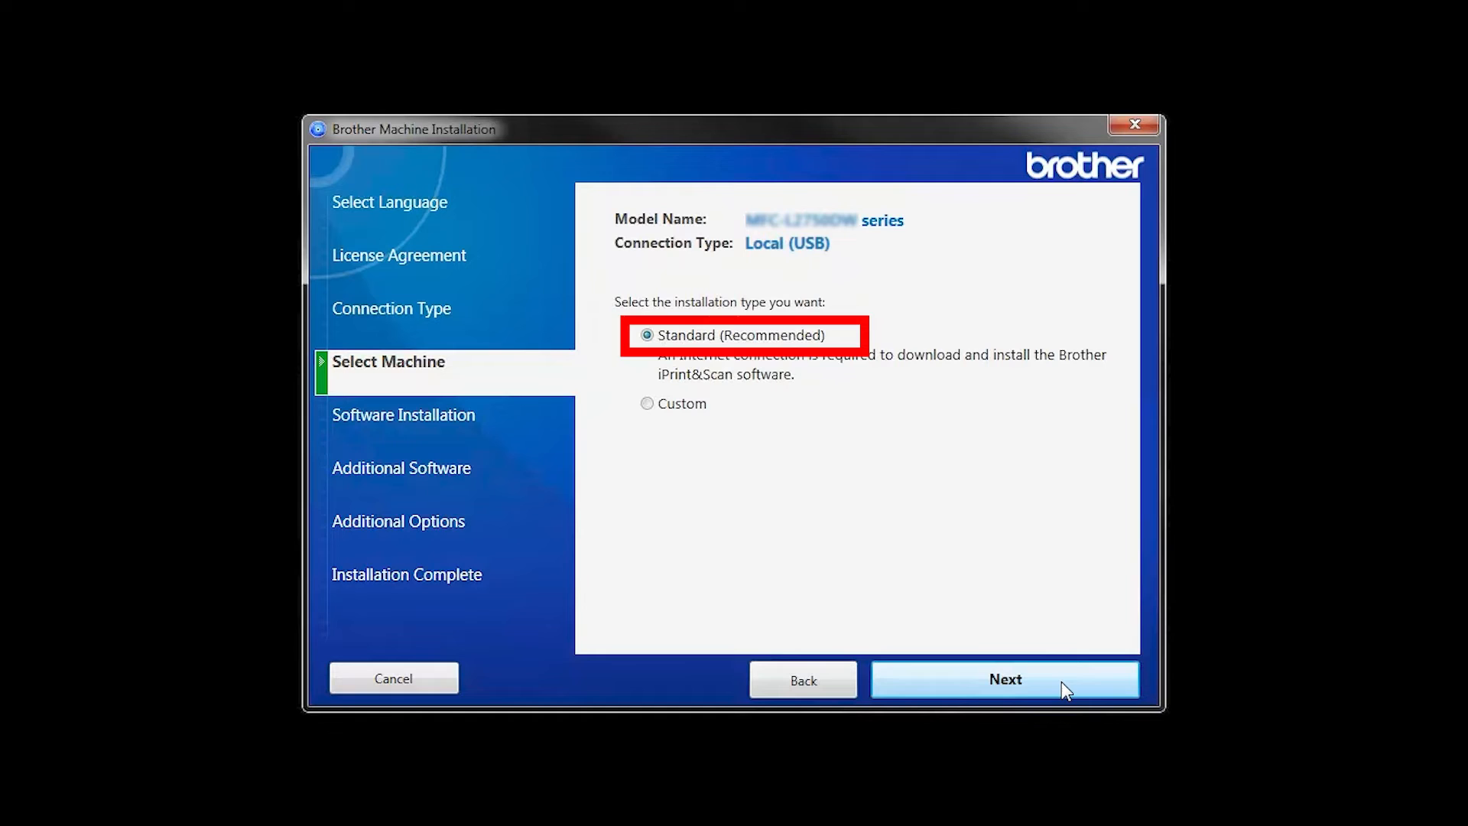
# Run the Standard (Recommended) installation through Additional Options to 'Software installation complete'.
pyautogui.click(1006, 678)
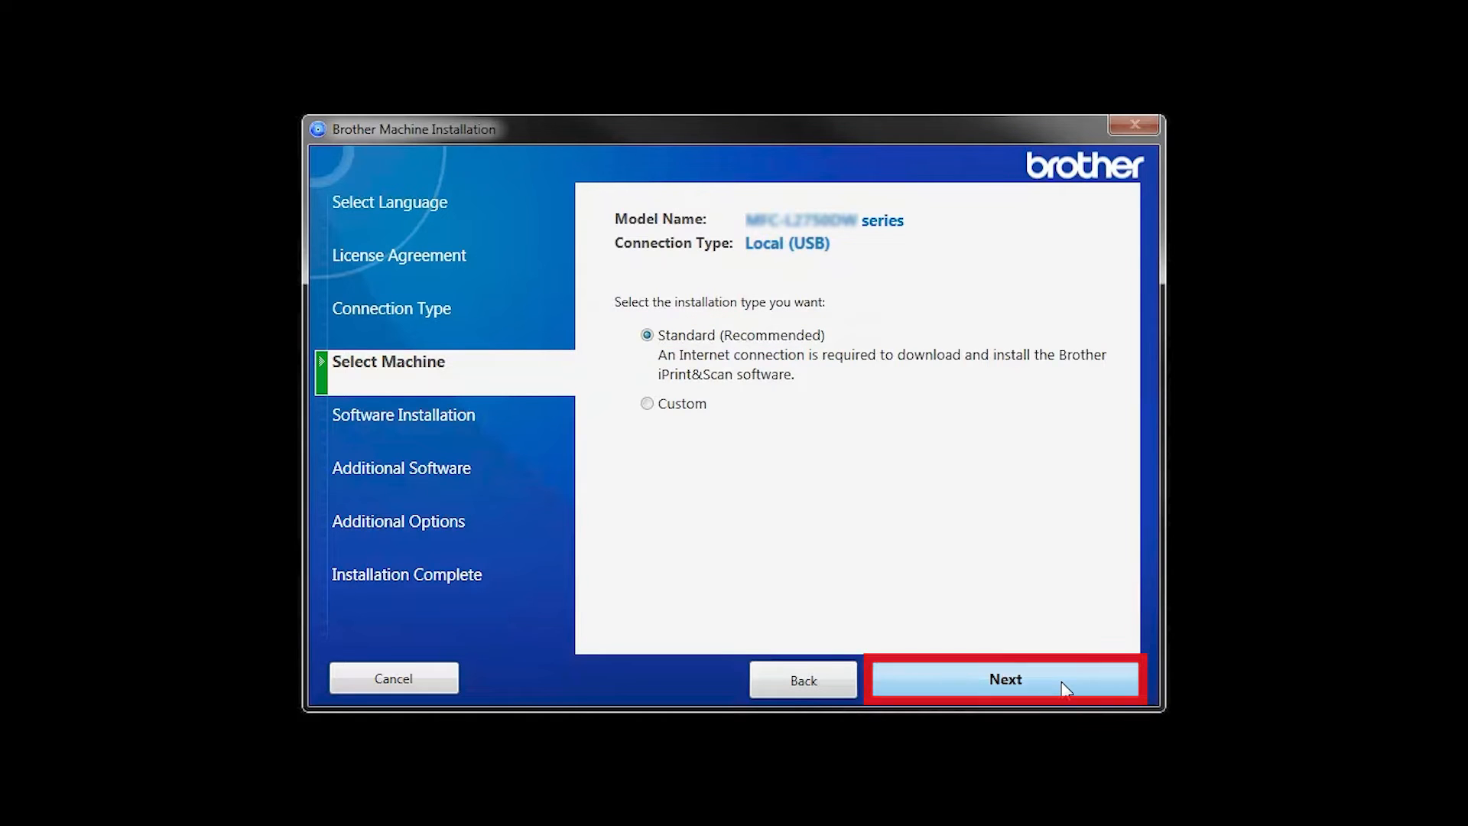
pyautogui.click(1006, 679)
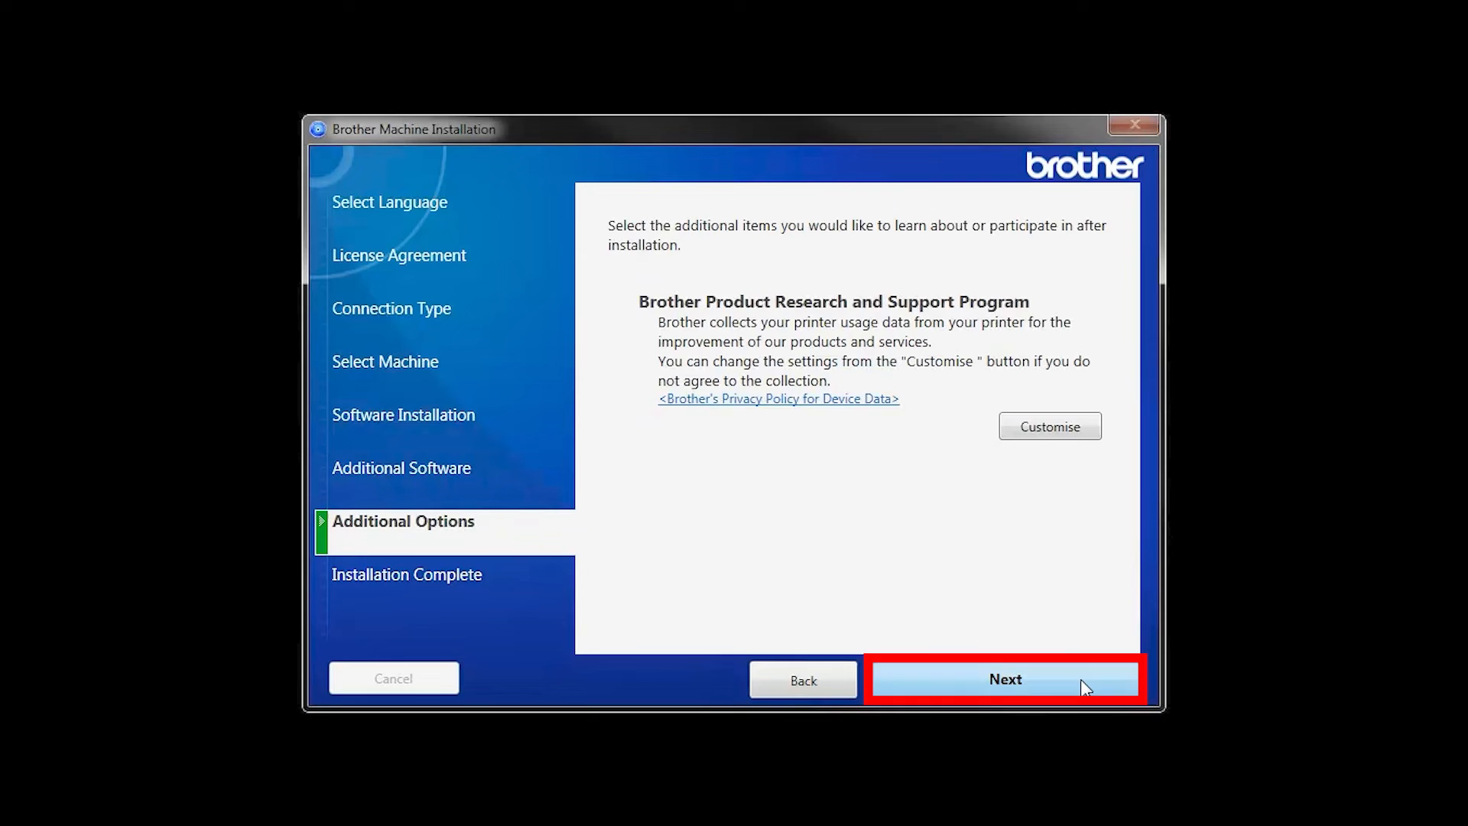
pyautogui.click(1006, 679)
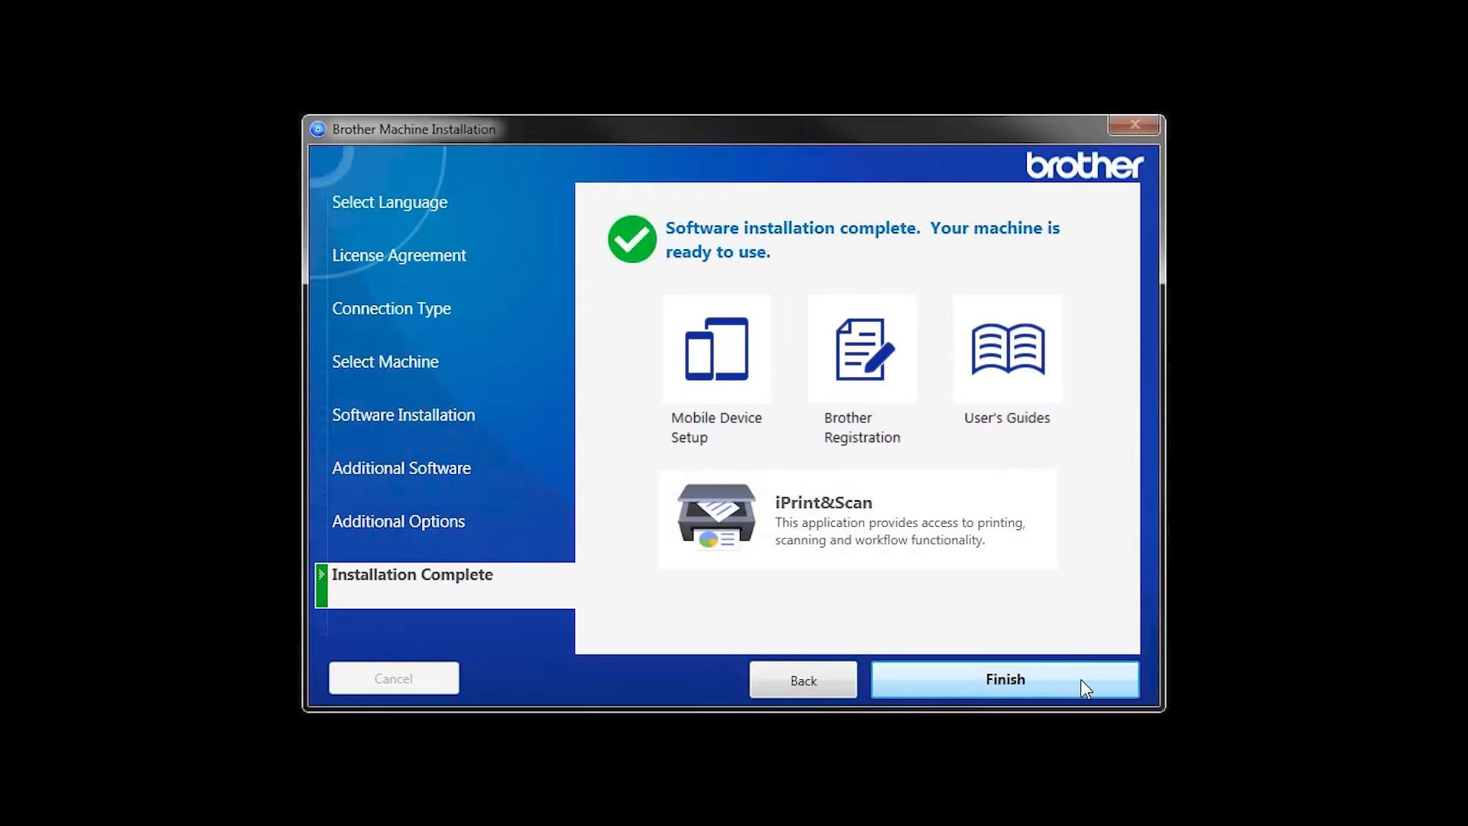